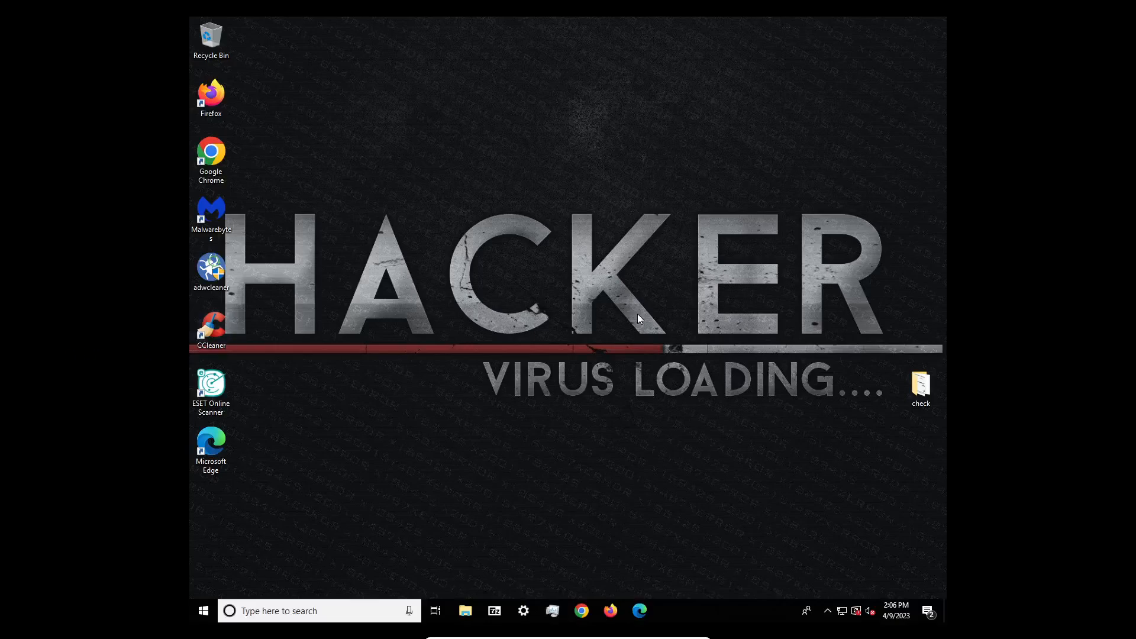
pyautogui.moveTo(445, 275)
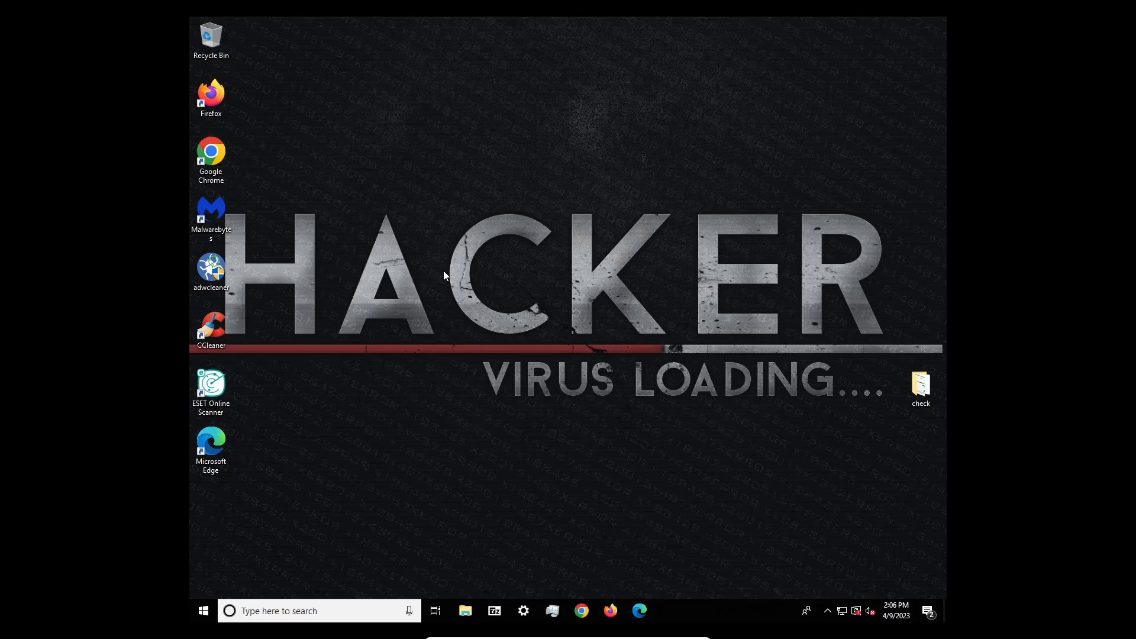
pyautogui.moveTo(192, 131)
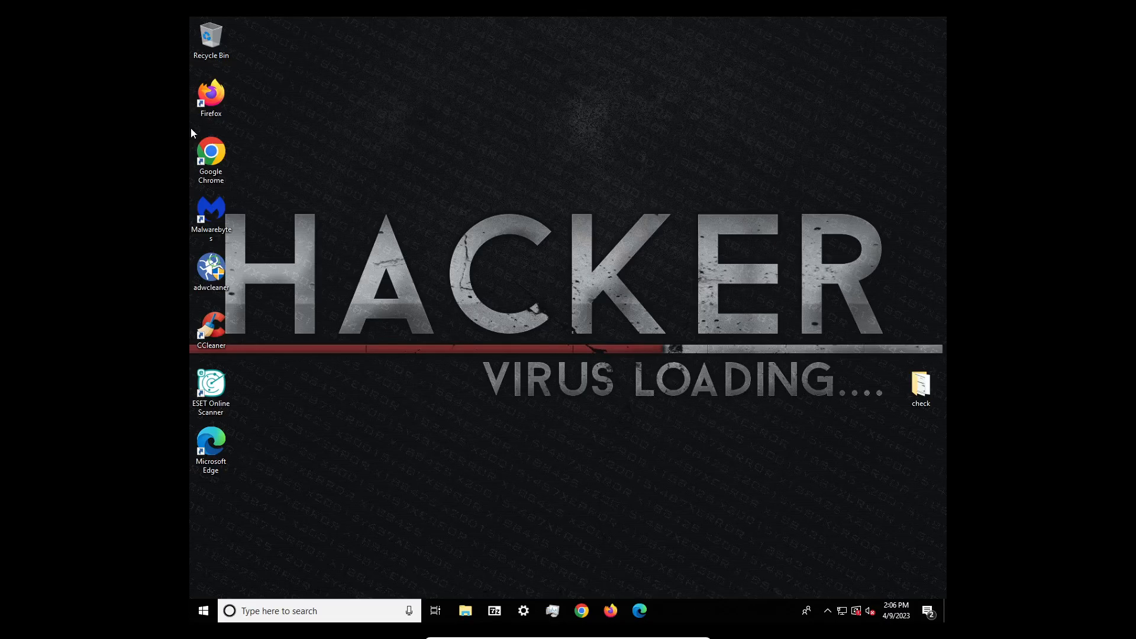
pyautogui.moveTo(300, 278)
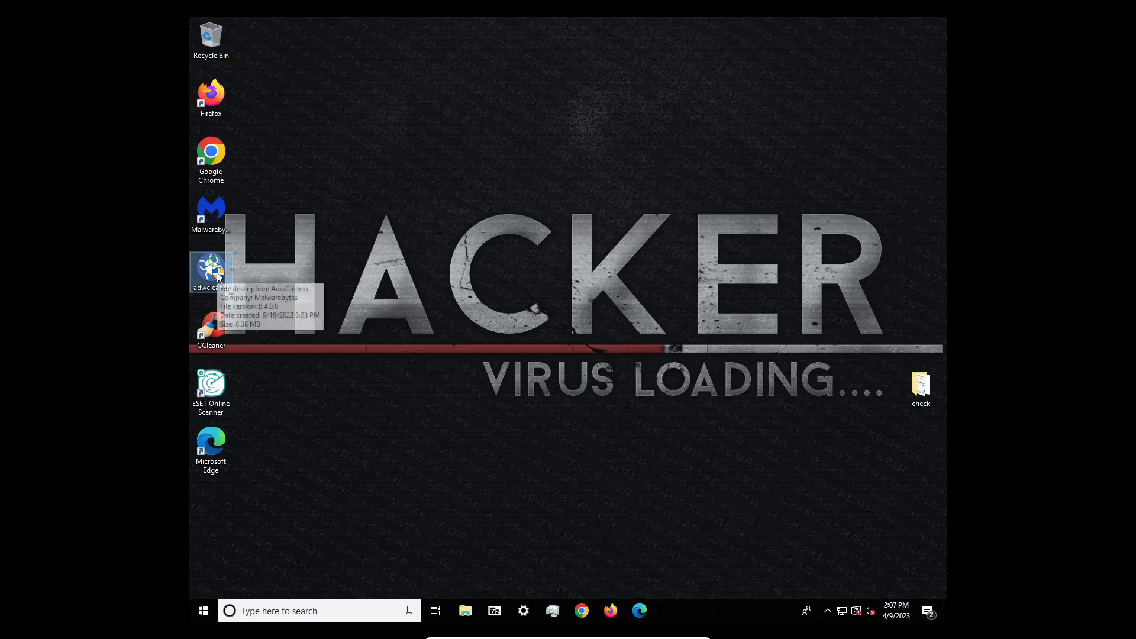
# Step: Launch AdwCleaner and run a scan, which detects no items among 32,103 objects
pyautogui.doubleClick(210, 270)
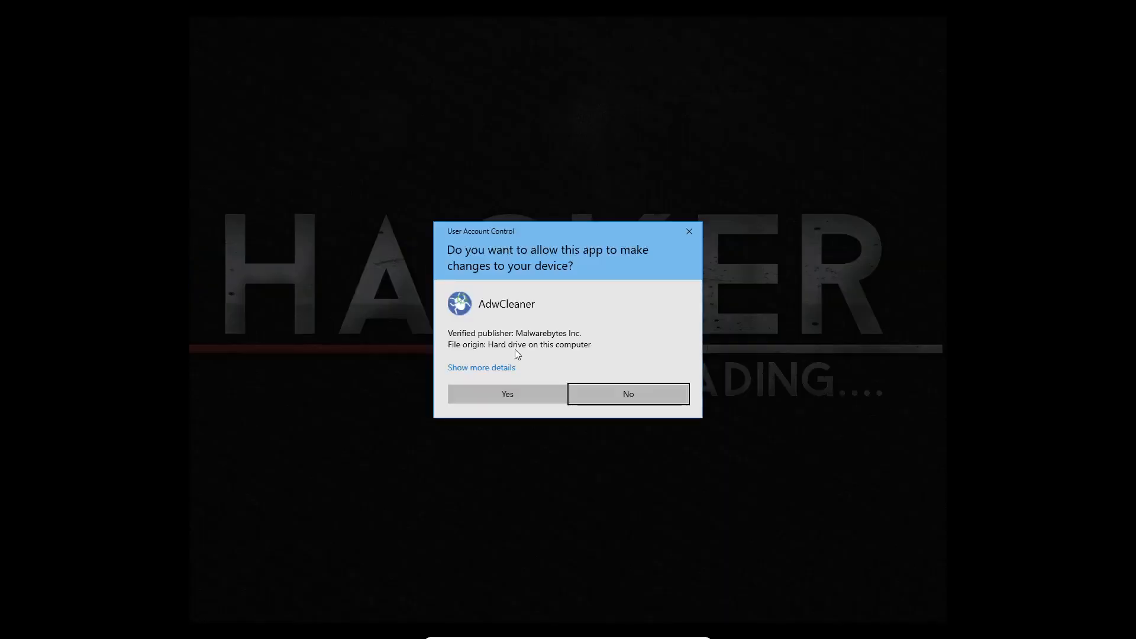
pyautogui.moveTo(538, 398)
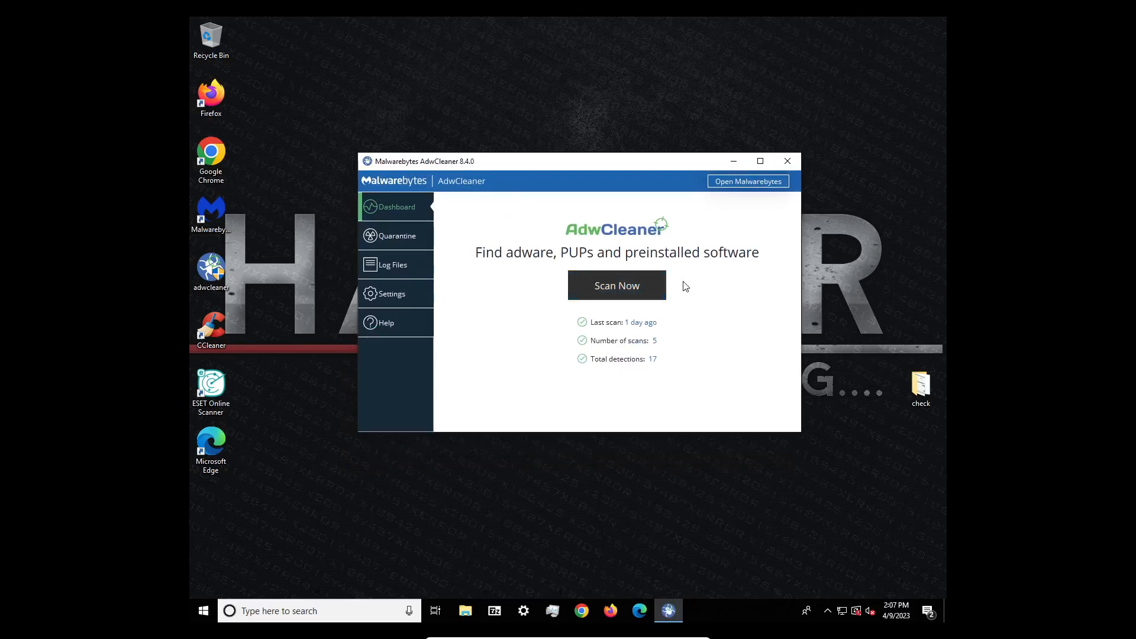
pyautogui.click(616, 285)
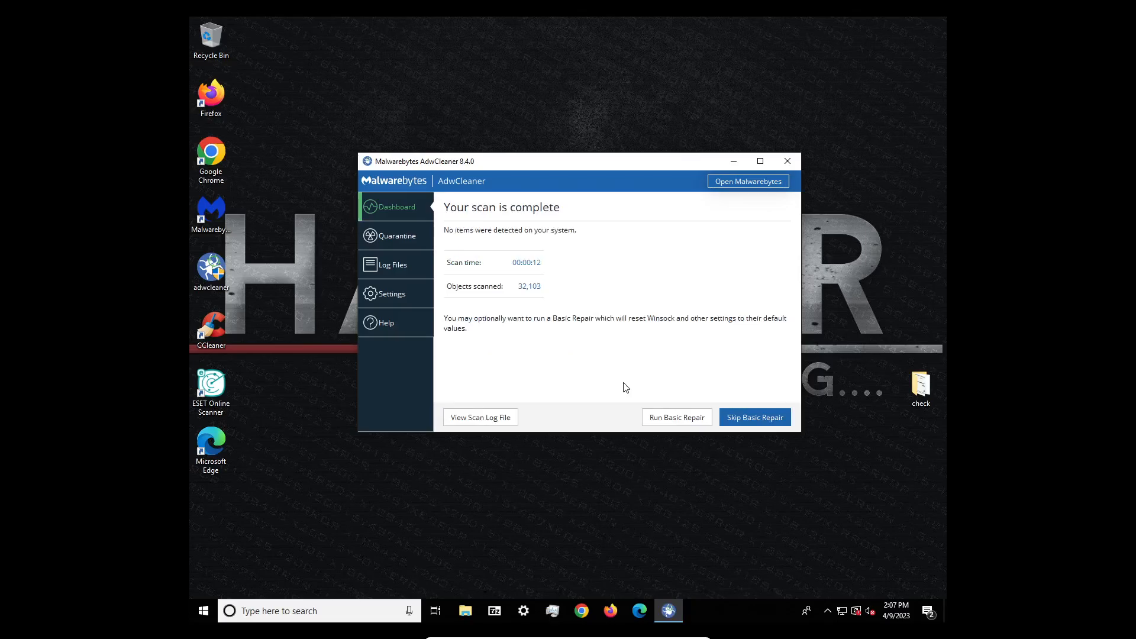
pyautogui.moveTo(419, 184)
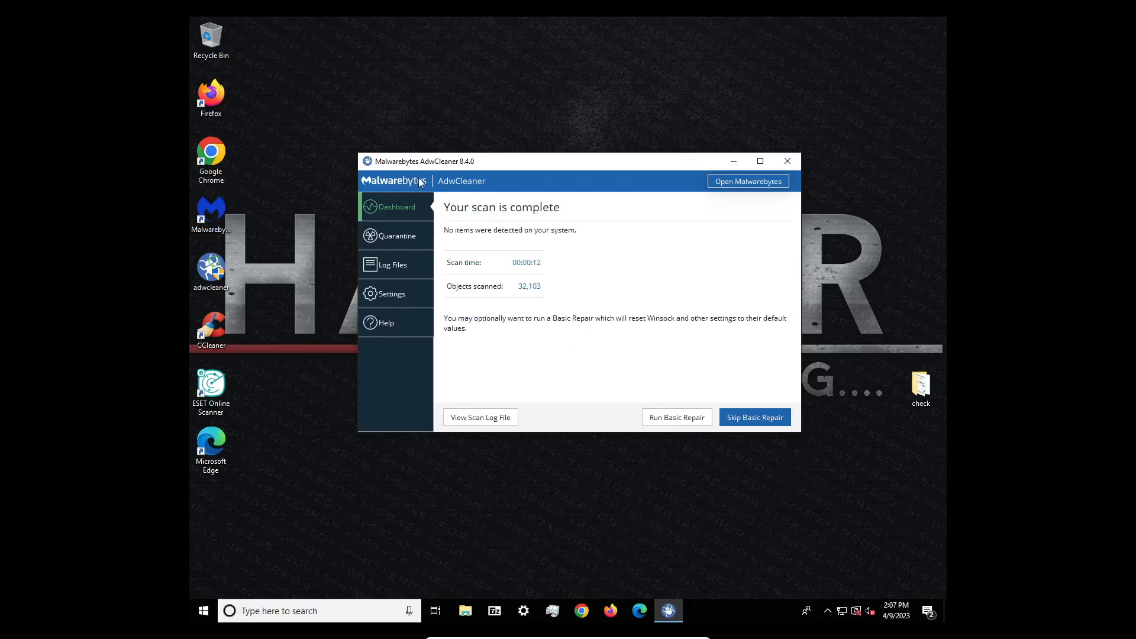
# Step: Open Quarantine and expand the PUP.Optional.Legacy, PCProtect and TotalAV entries
pyautogui.click(397, 235)
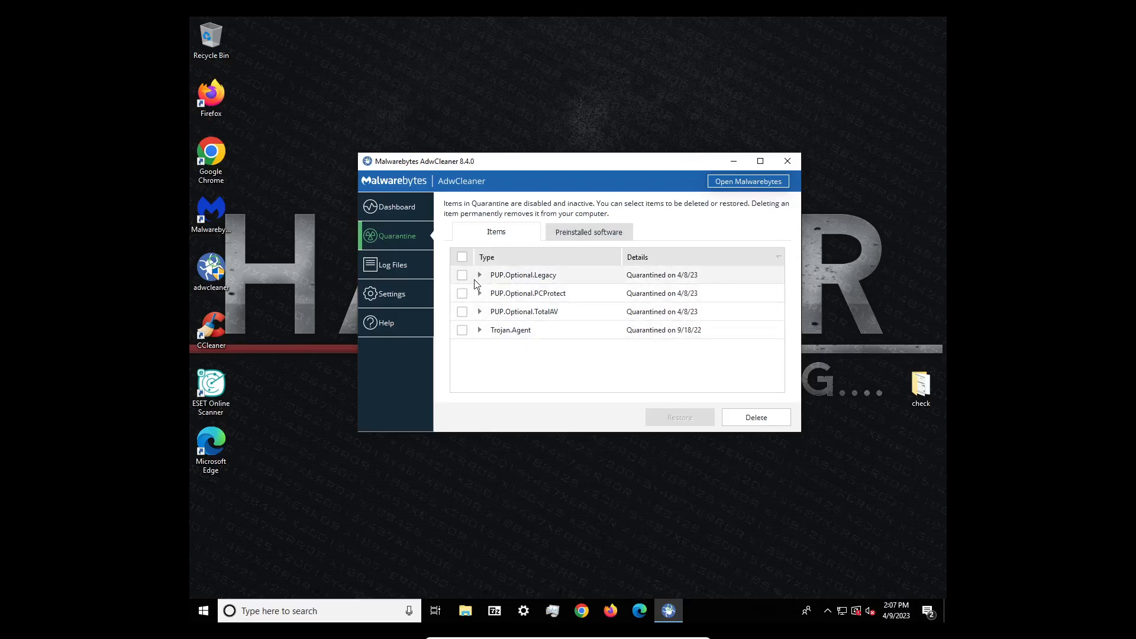
pyautogui.moveTo(483, 277)
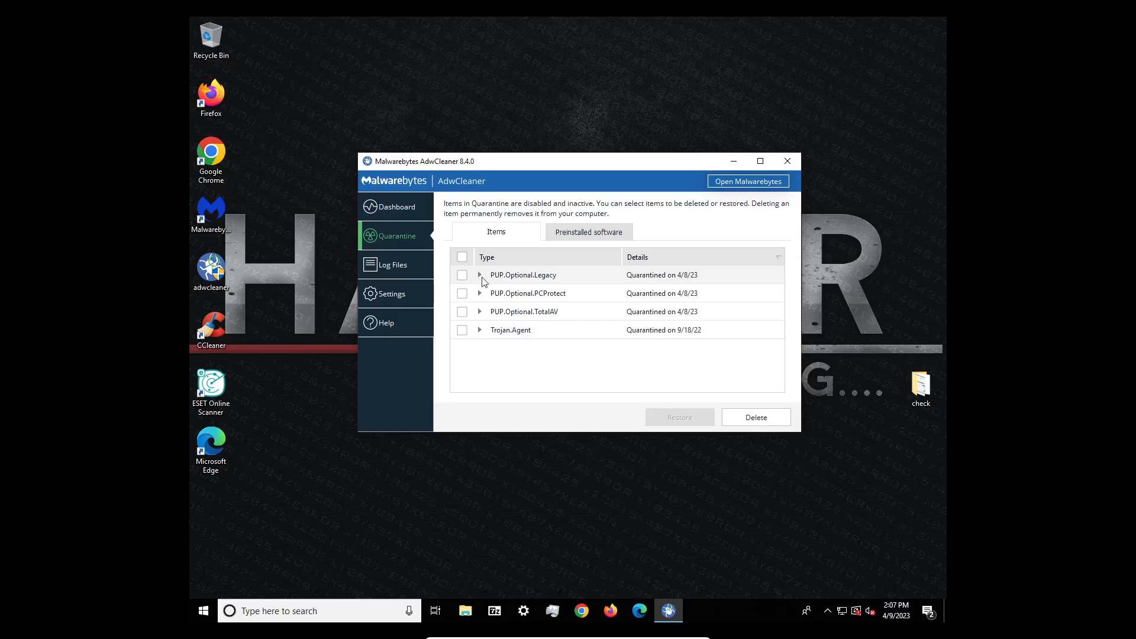
pyautogui.click(480, 276)
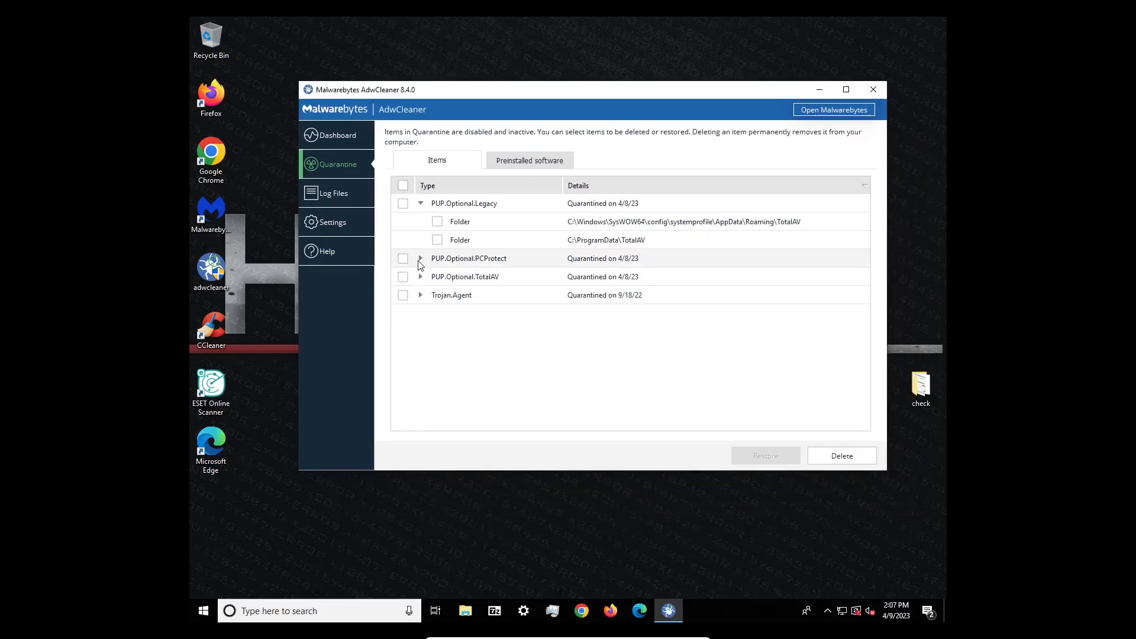
pyautogui.click(421, 258)
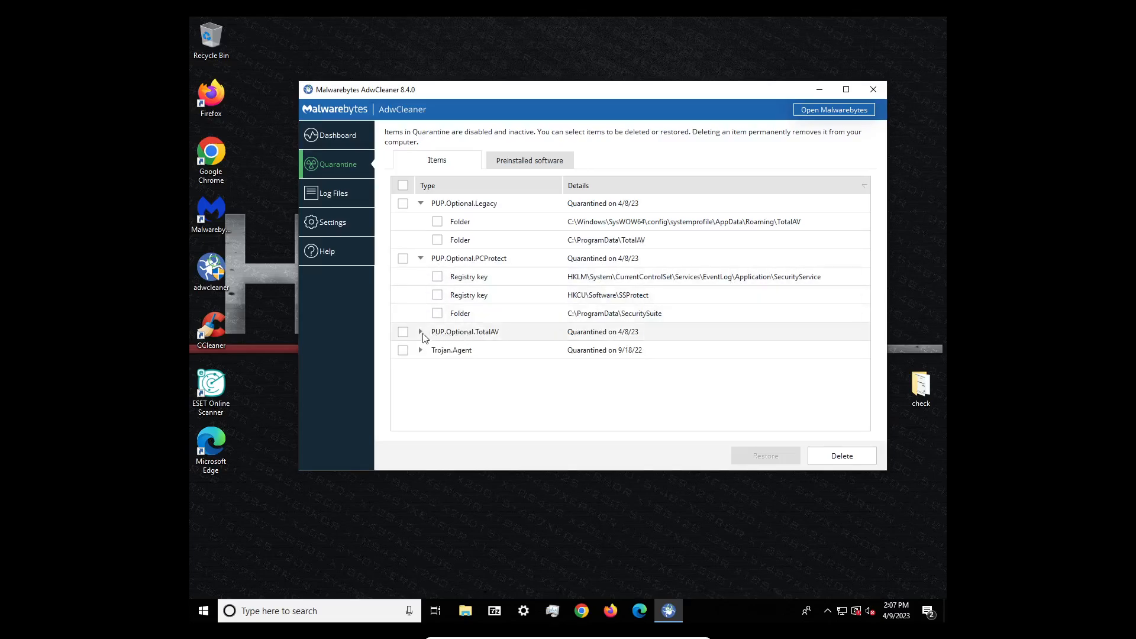
pyautogui.click(421, 331)
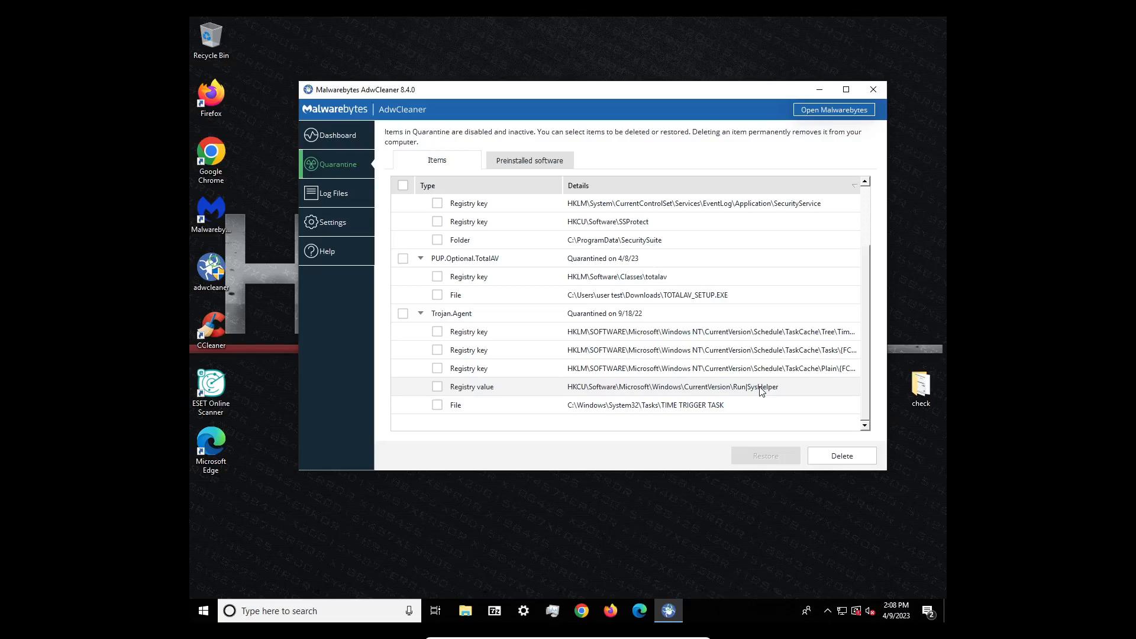
pyautogui.moveTo(749, 387)
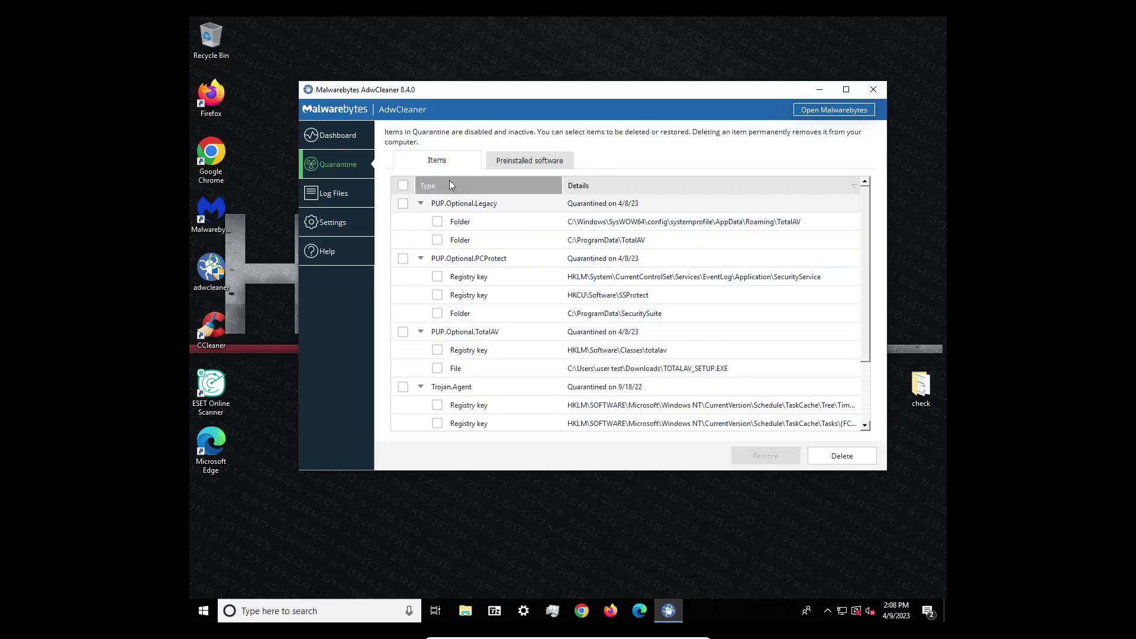
# Step: View the empty quarantined preinstalled software list
pyautogui.click(529, 160)
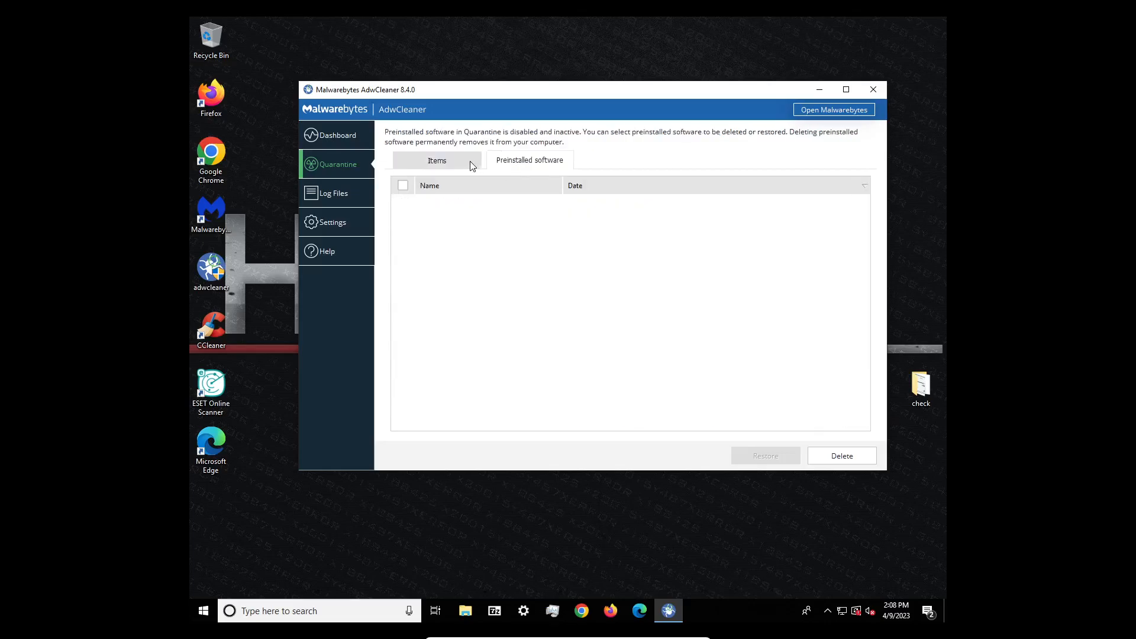
pyautogui.moveTo(504, 213)
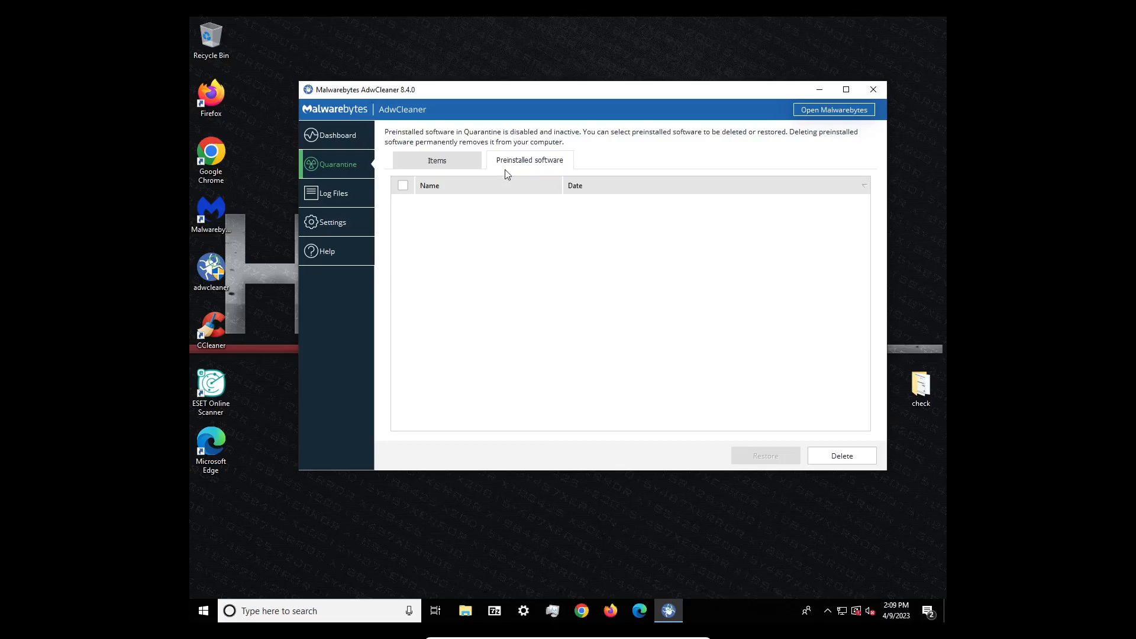
# Step: Select all quarantined items and permanently delete them
pyautogui.click(437, 160)
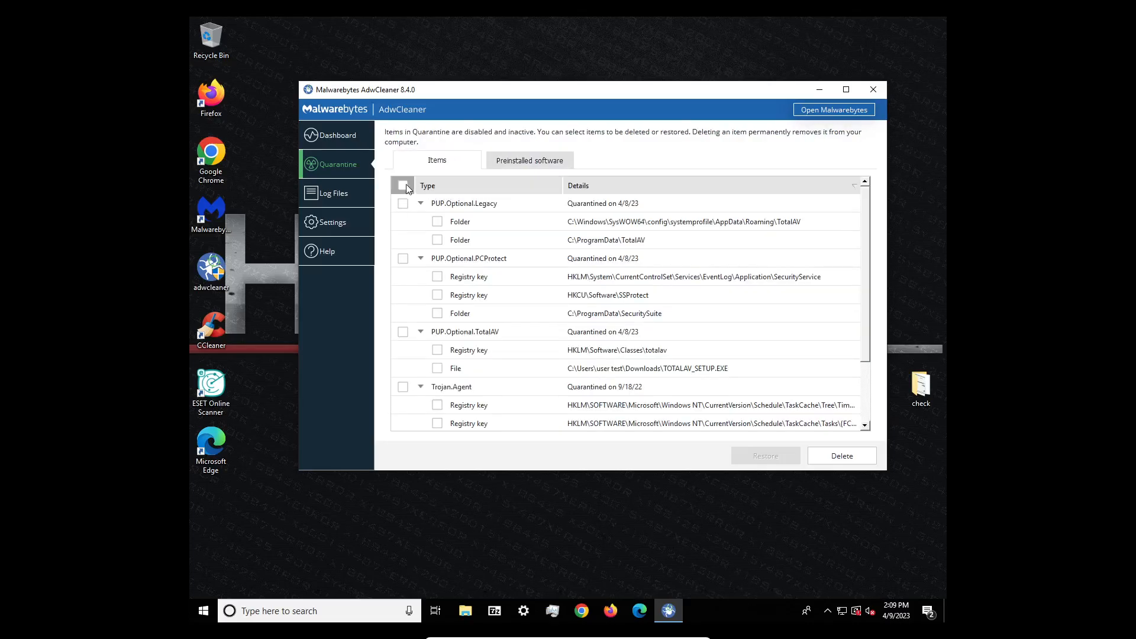
pyautogui.click(402, 185)
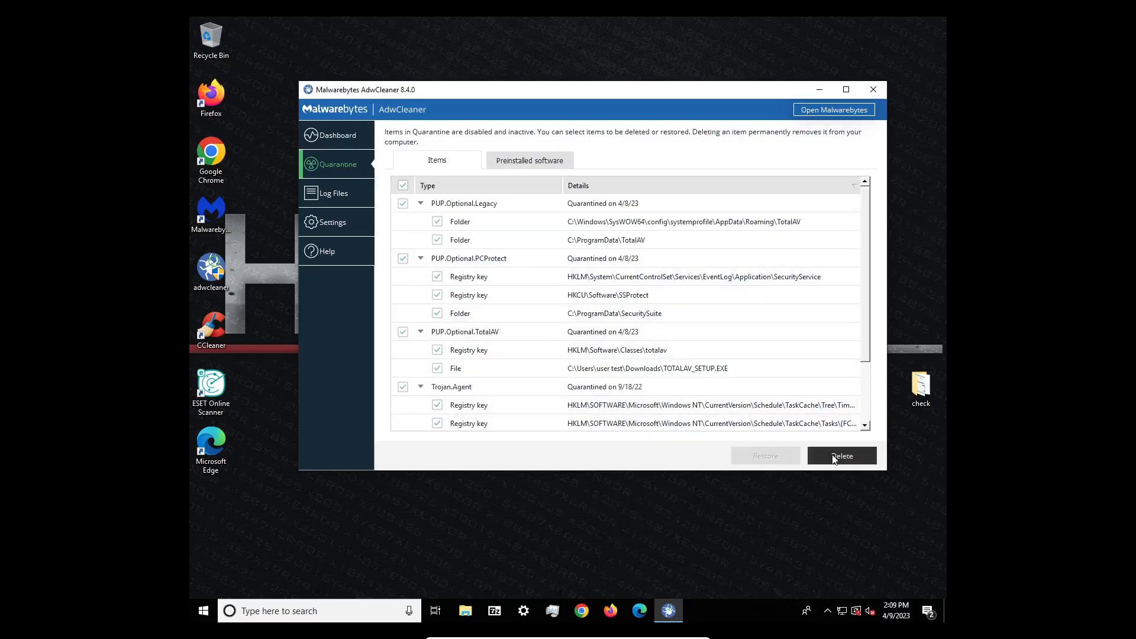
pyautogui.click(841, 456)
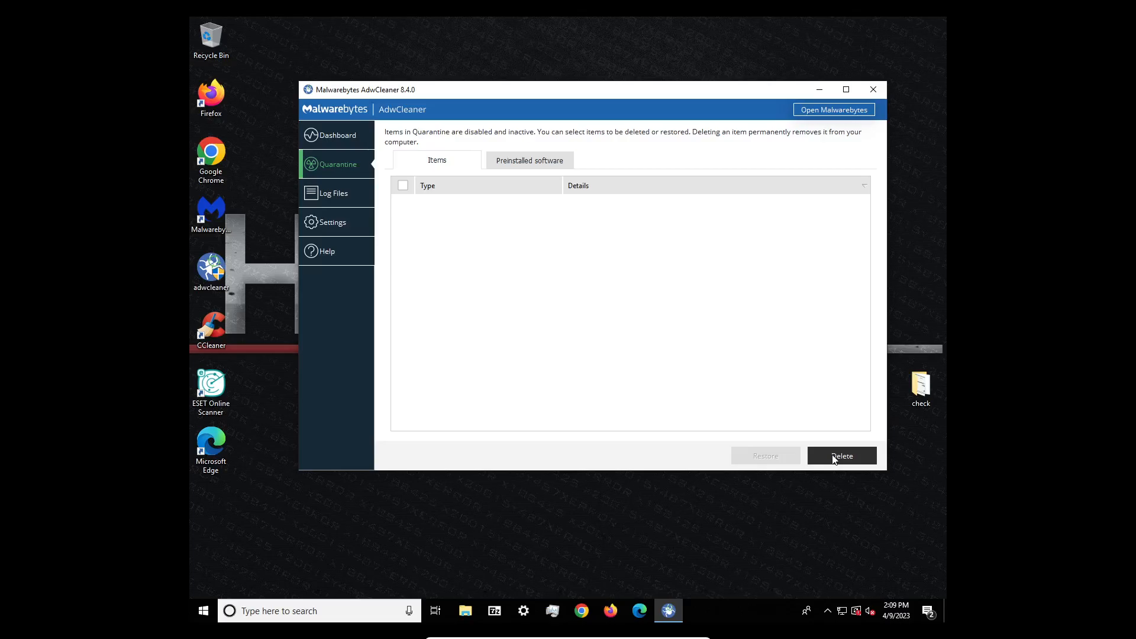
# Step: Recheck both quarantine lists, then browse the Log Files and Settings pages
pyautogui.click(529, 160)
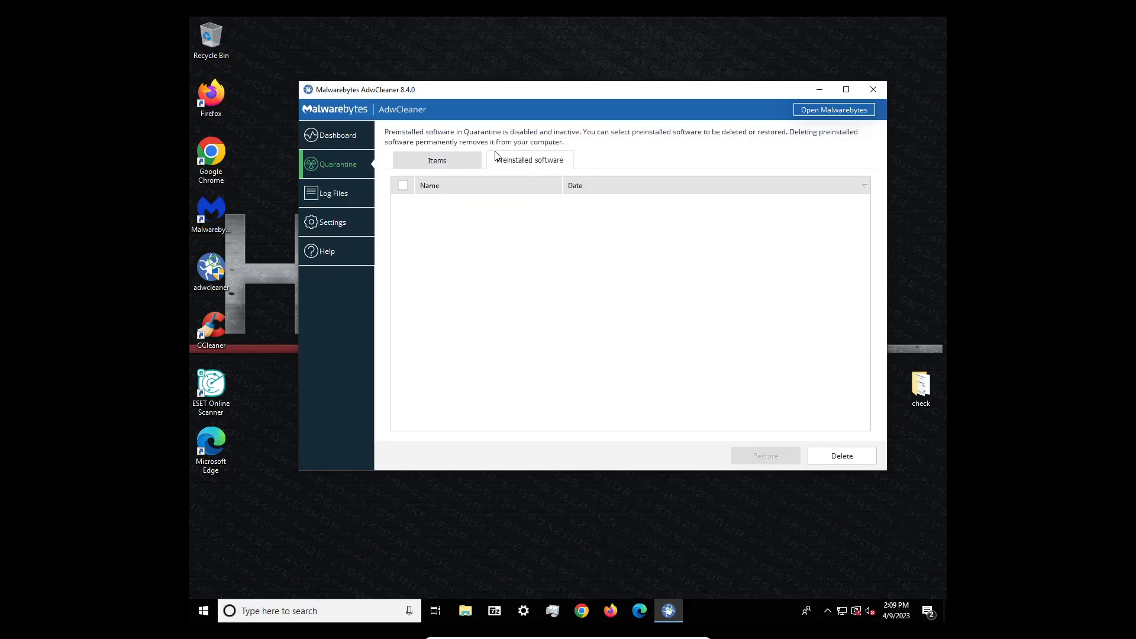
pyautogui.click(437, 160)
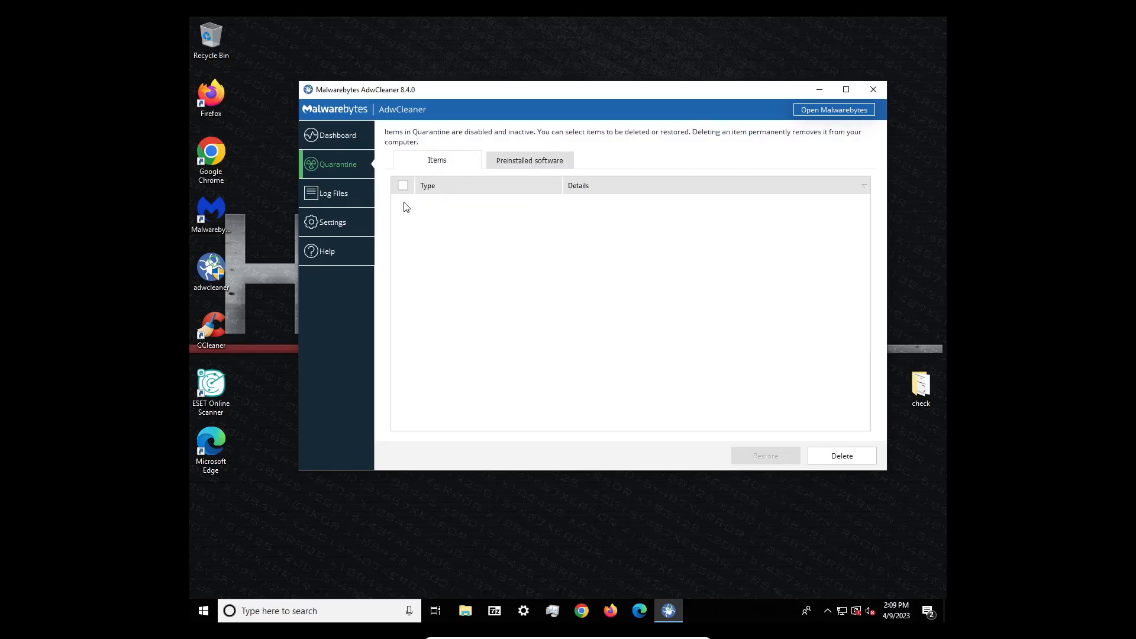
pyautogui.click(332, 193)
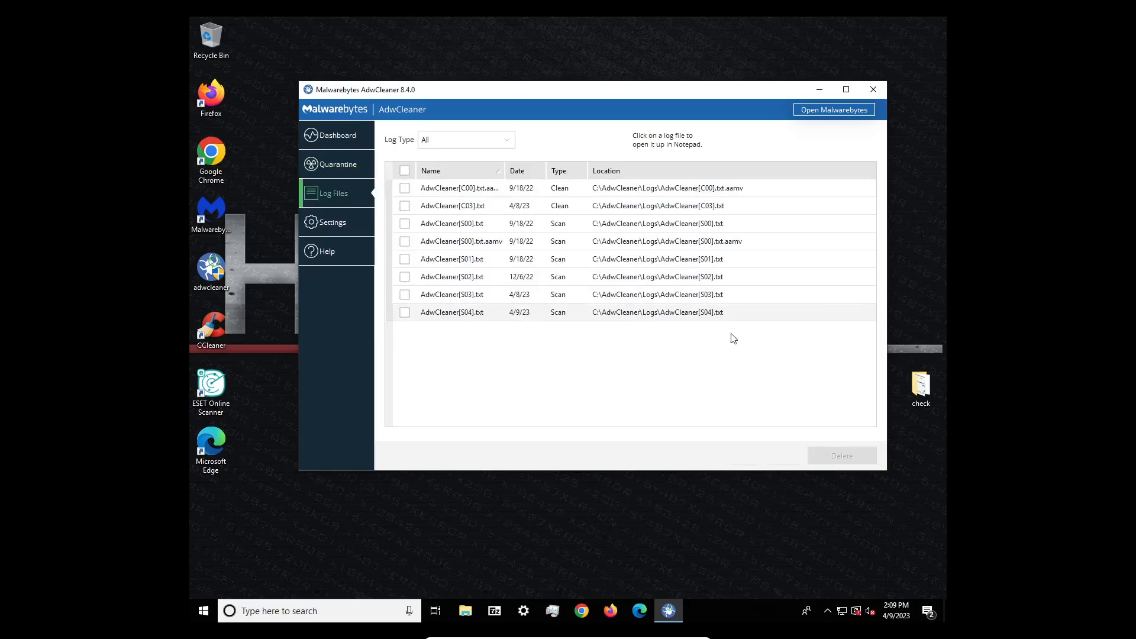
pyautogui.click(333, 222)
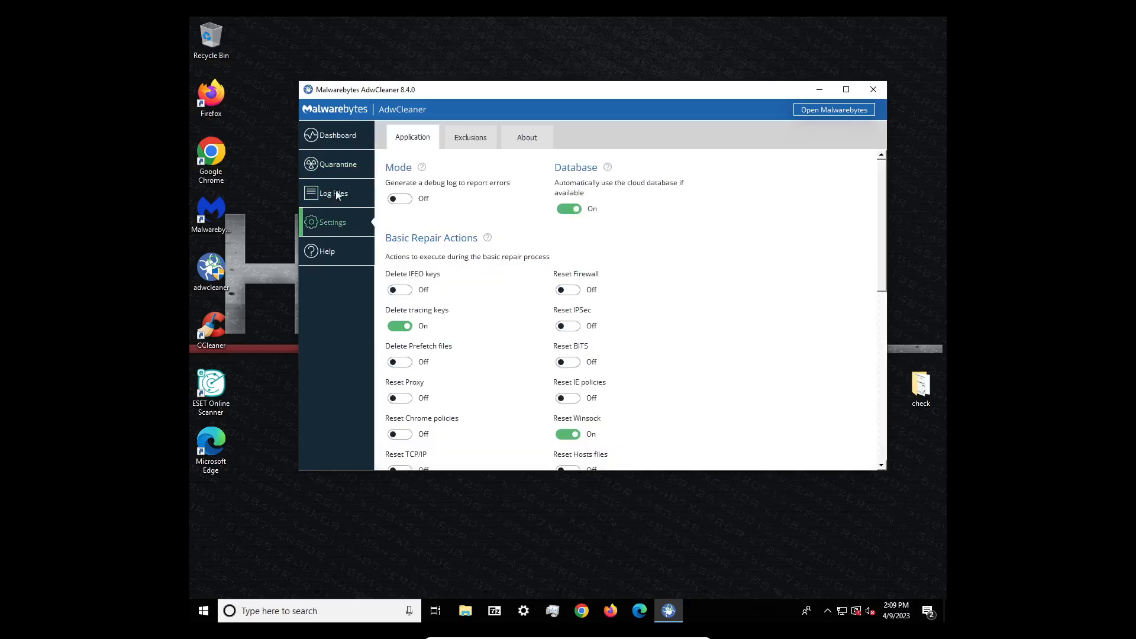
pyautogui.moveTo(361, 171)
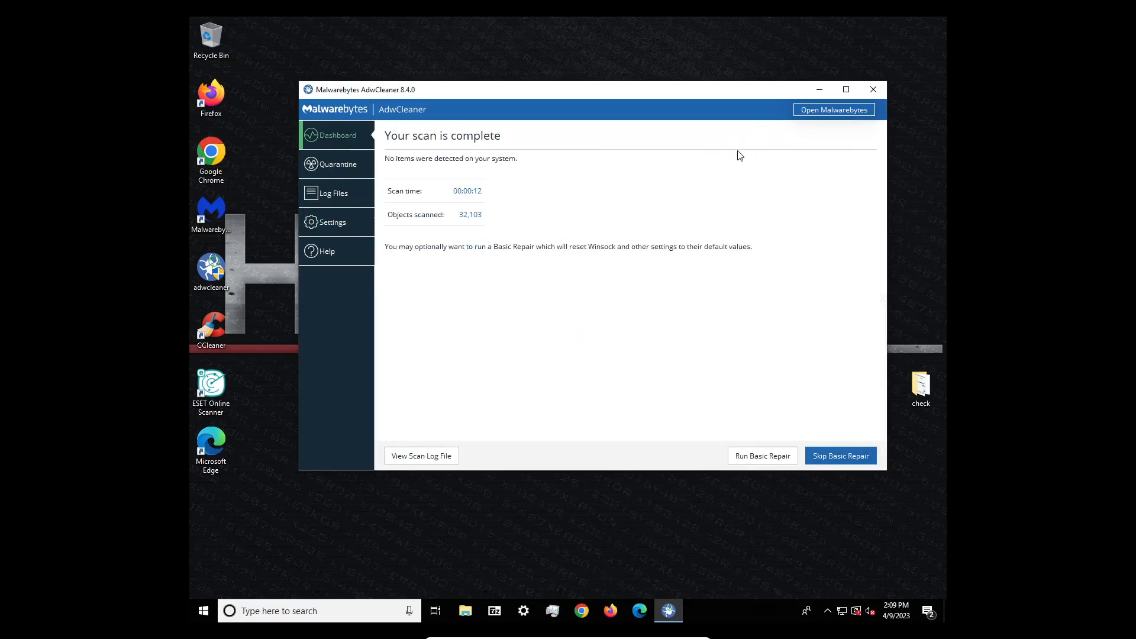
pyautogui.moveTo(796, 190)
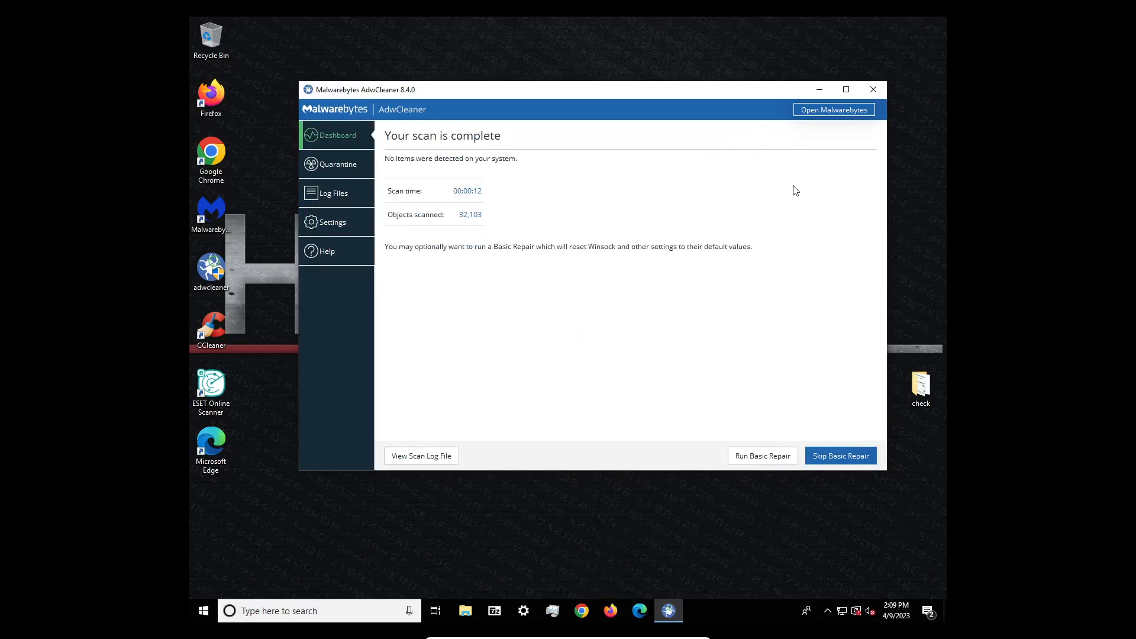
pyautogui.moveTo(766, 468)
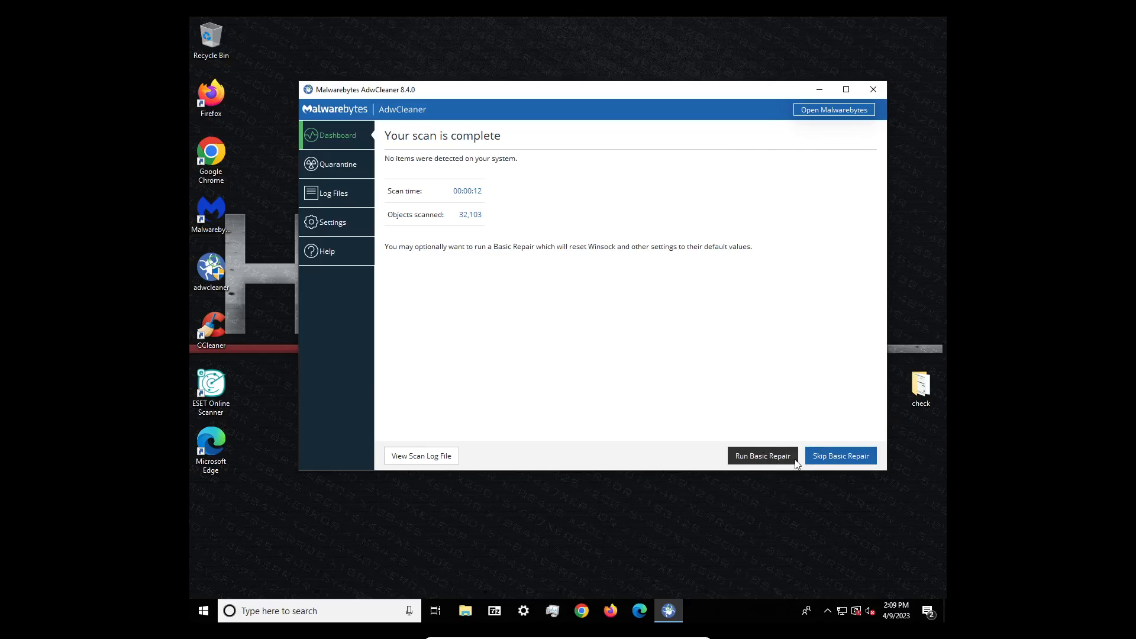
# Step: Run Basic Repair from the dashboard, returning to a start screen showing 6 scans
pyautogui.click(841, 455)
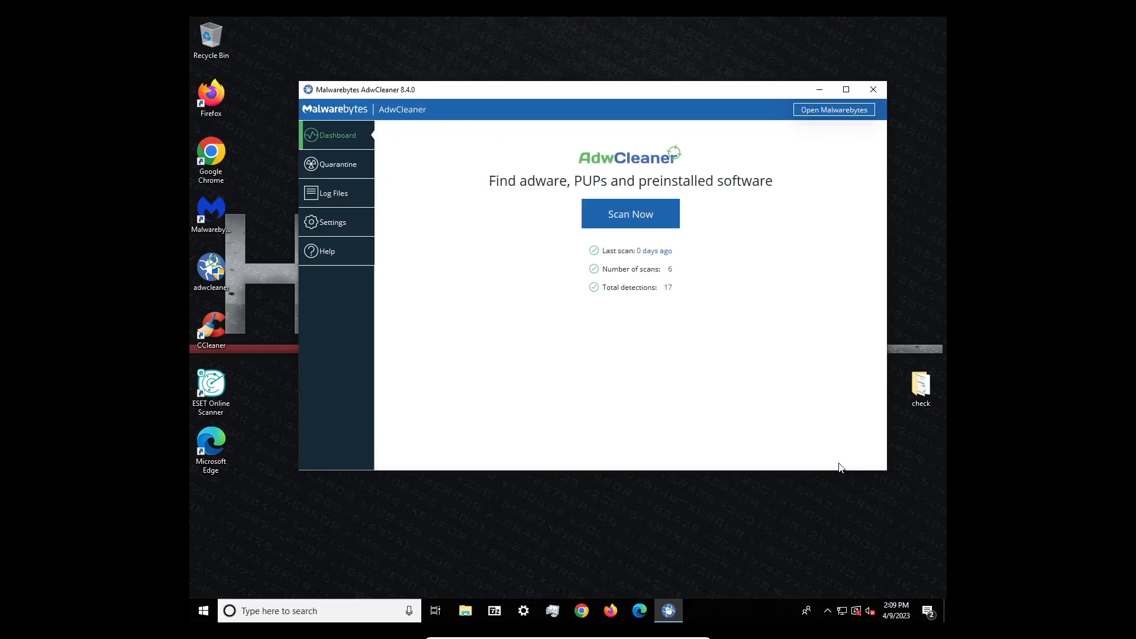
pyautogui.moveTo(676, 335)
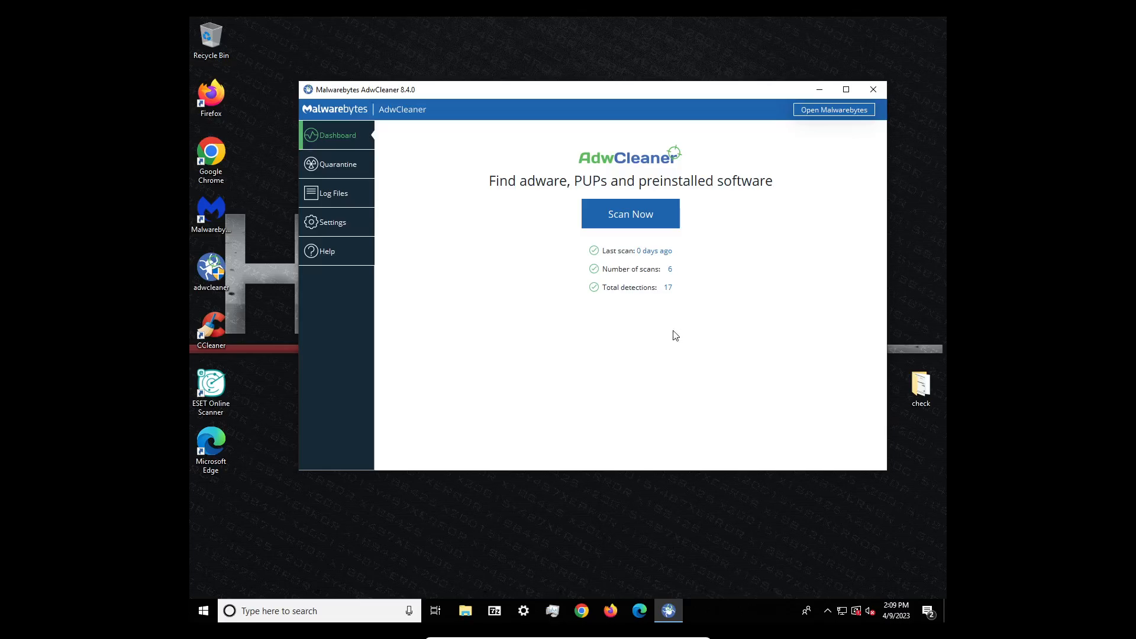